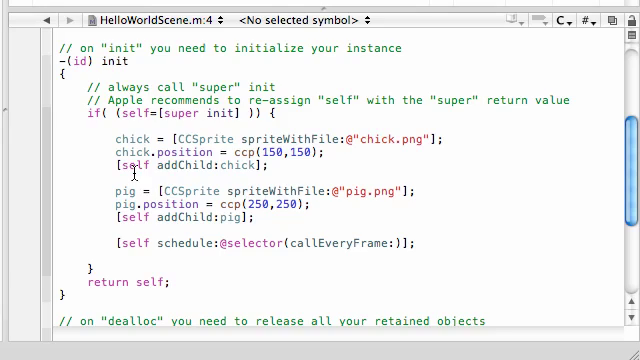
{"action": "scroll", "scroll_direction": "down", "scroll_amount": 3}
{"action": "type", "text": "[chick run"}
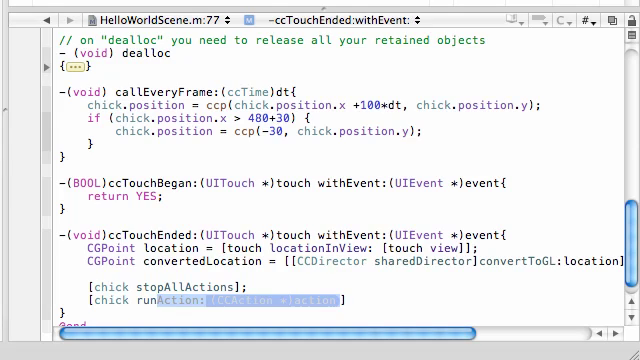
{"action": "scroll", "scroll_direction": "up", "scroll_amount": 3}
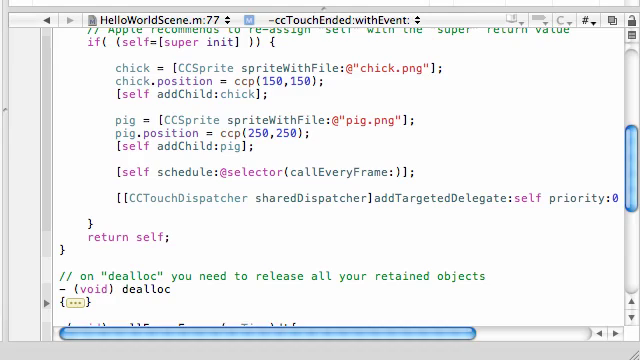